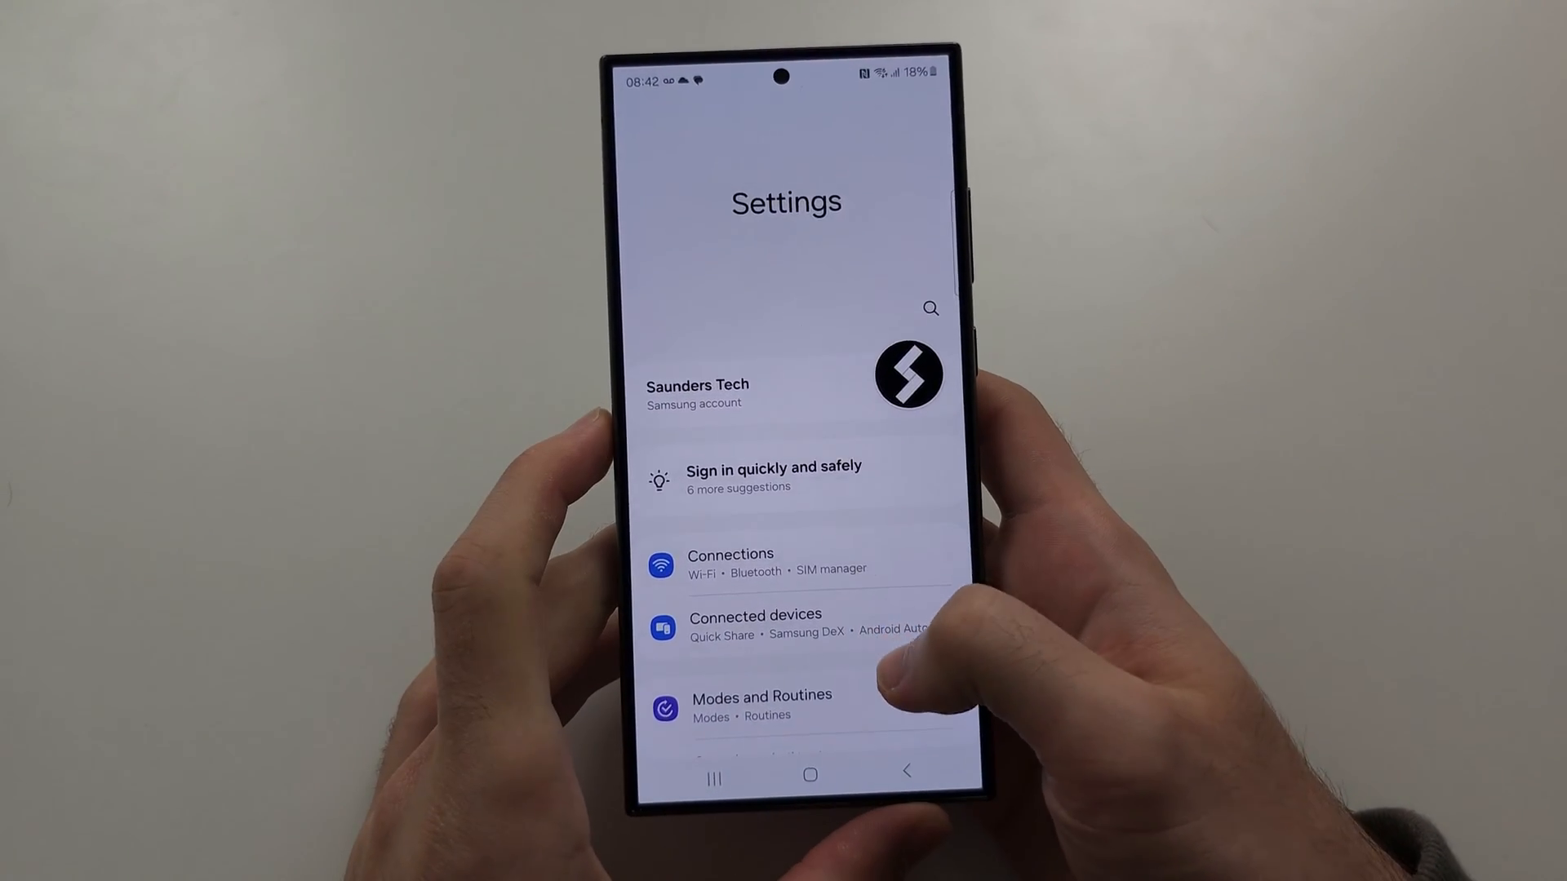
Navigate to About phone and reveal its status, legal, software and battery information entries.
scroll("down", 3)
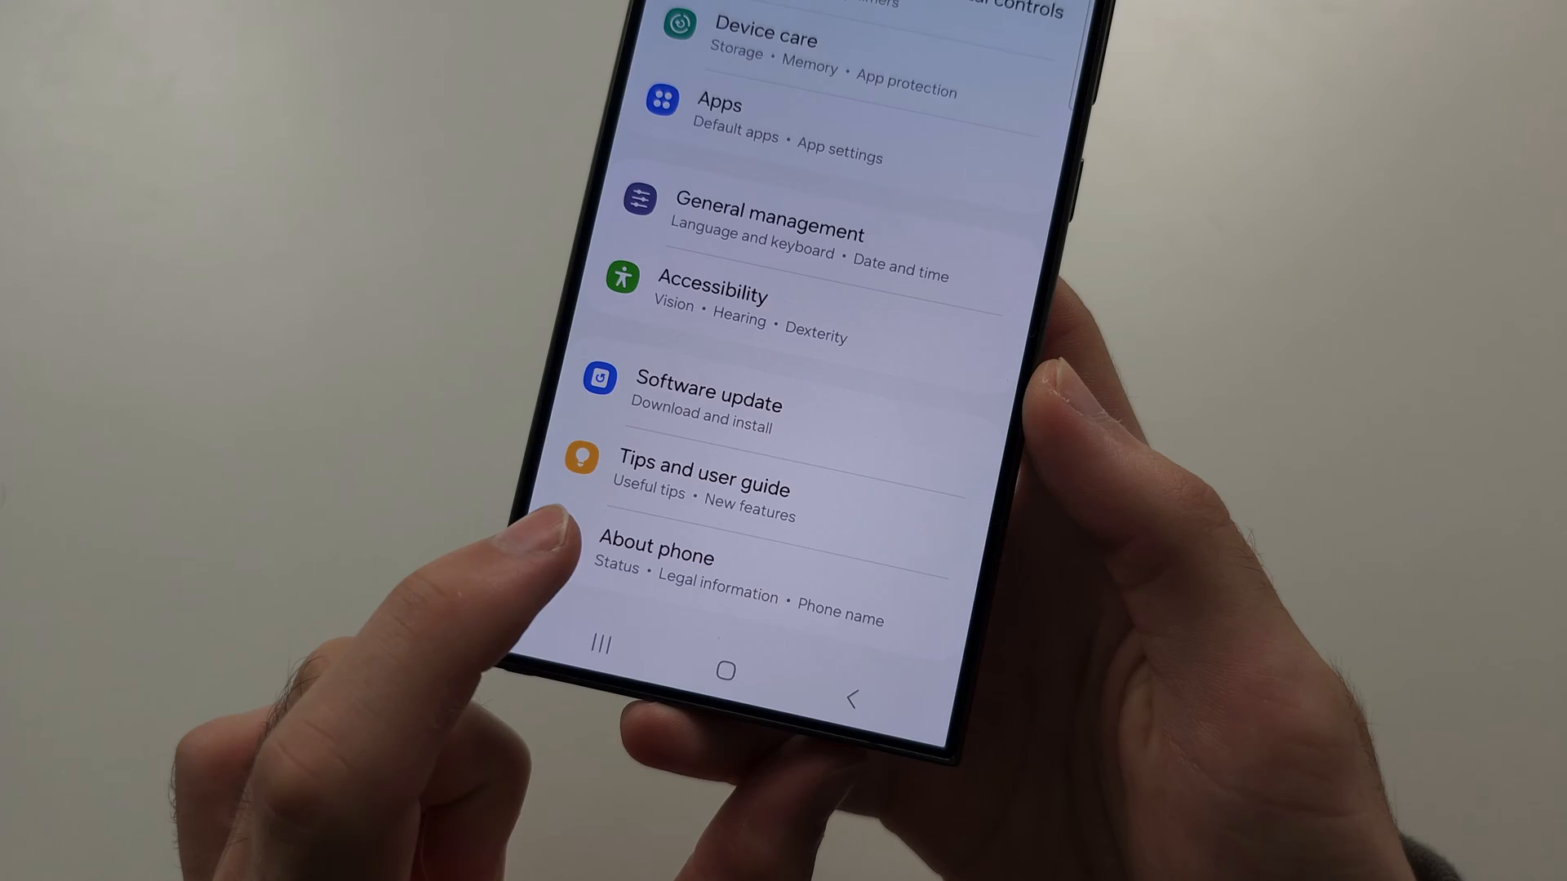
left_click(656, 555)
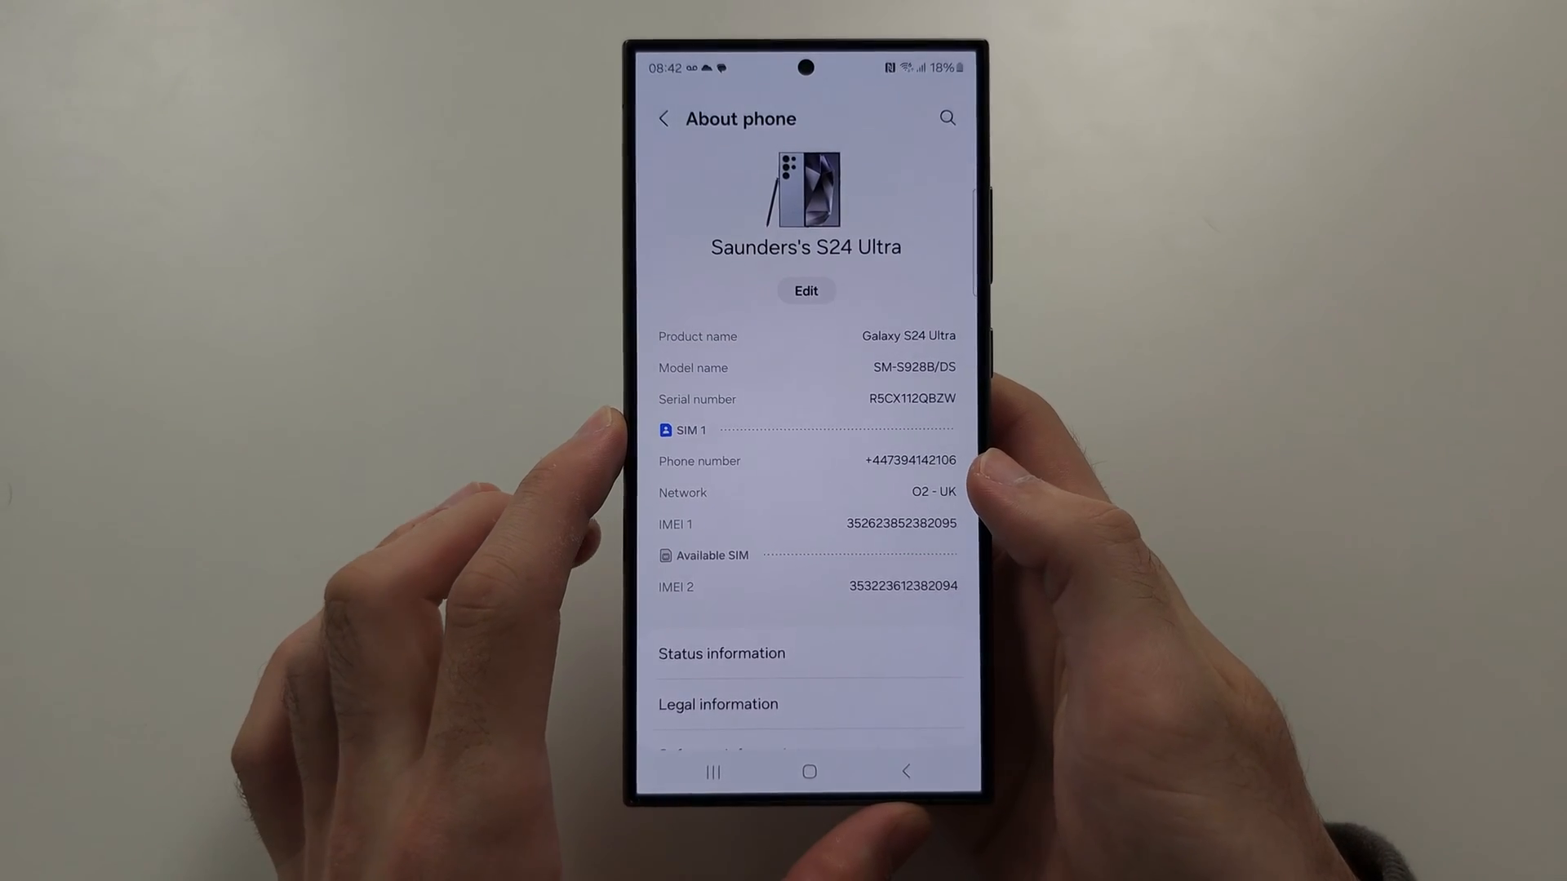
scroll("down", 3)
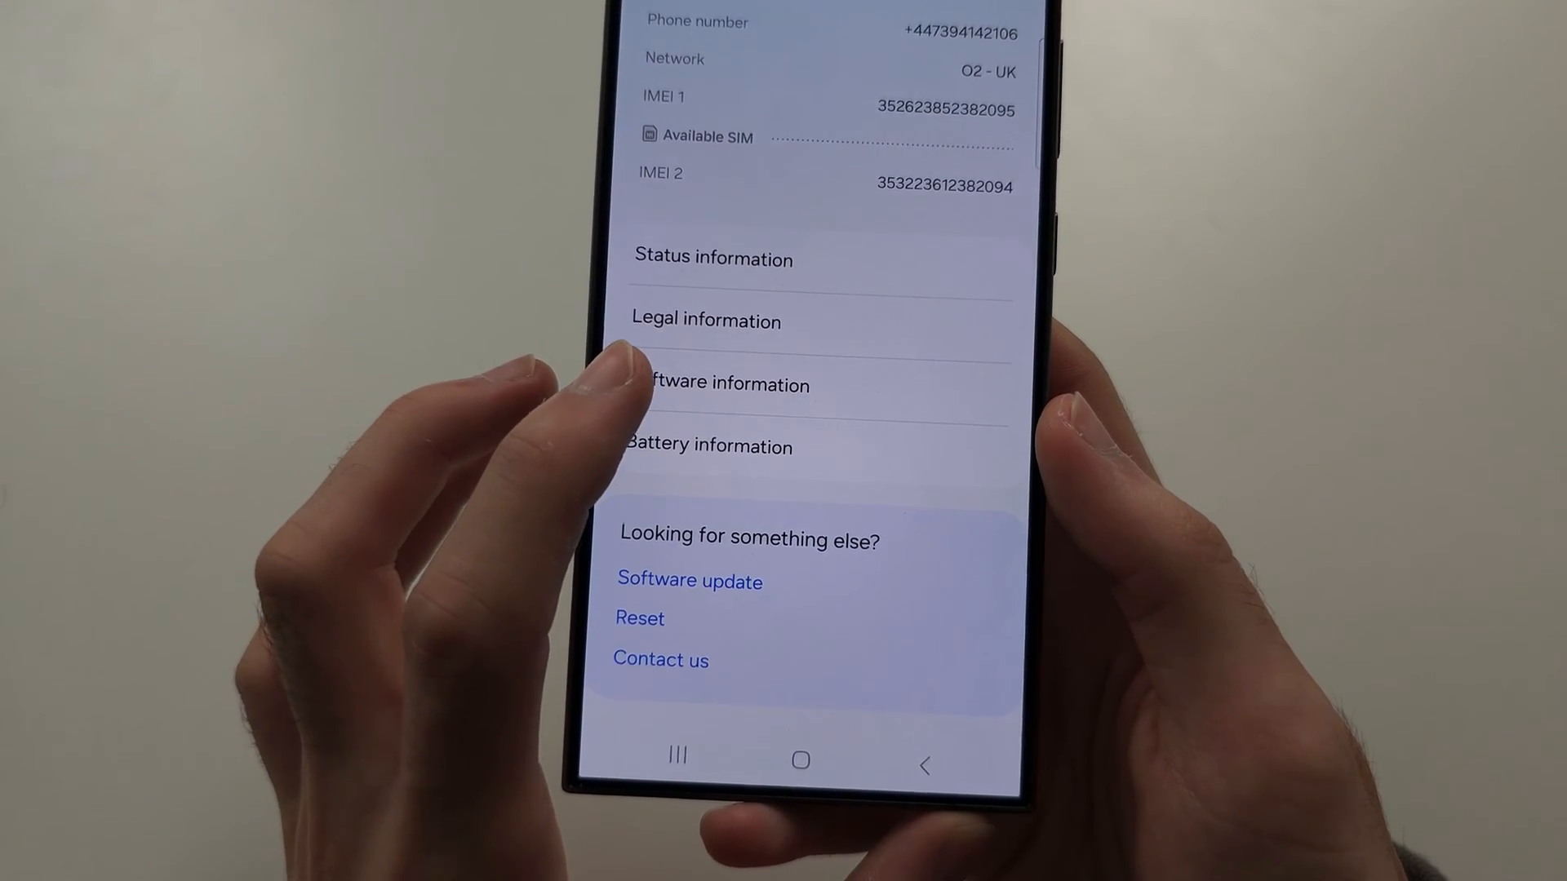
Enable developer mode from Software information via the Build number until the confirmation appears.
left_click(722, 384)
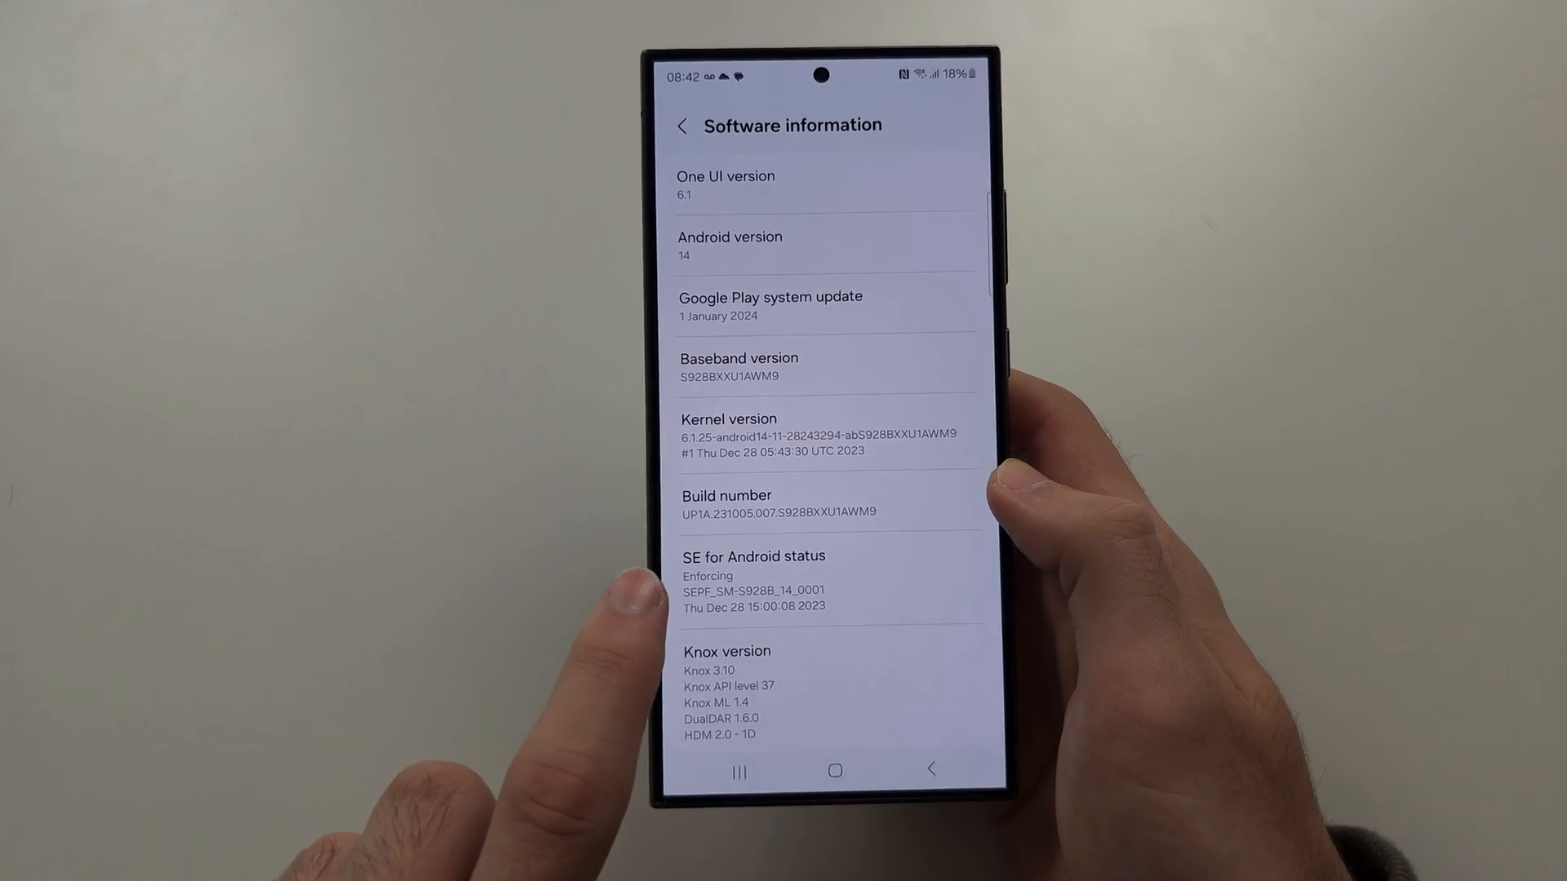
scroll("up", 3)
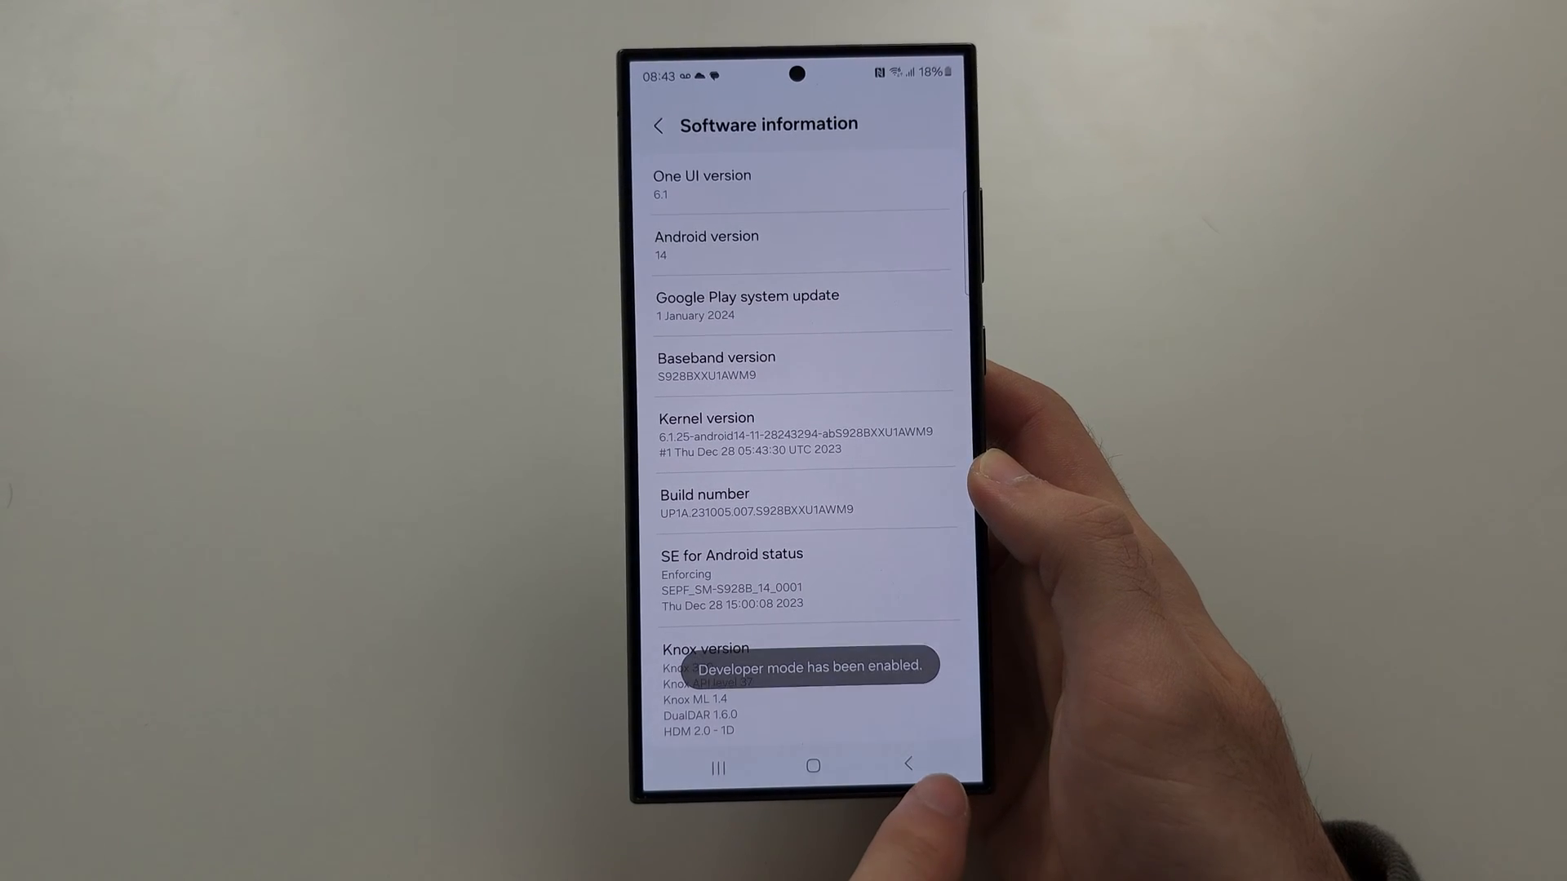
Return to the main Settings list and enter the newly unlocked Developer options page.
left_click(658, 125)
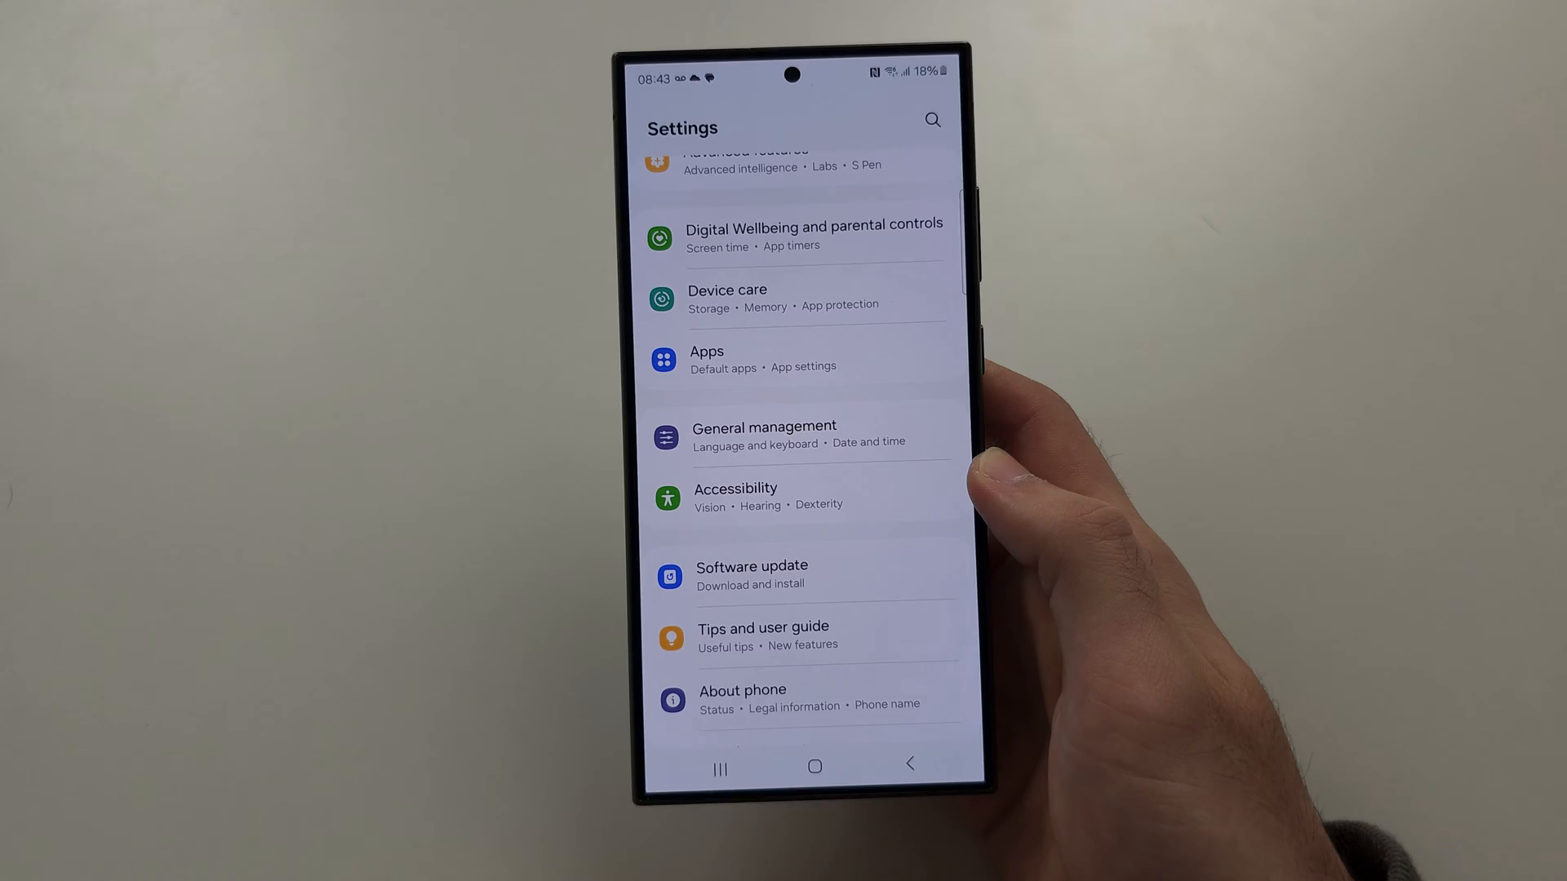
scroll("down", 3)
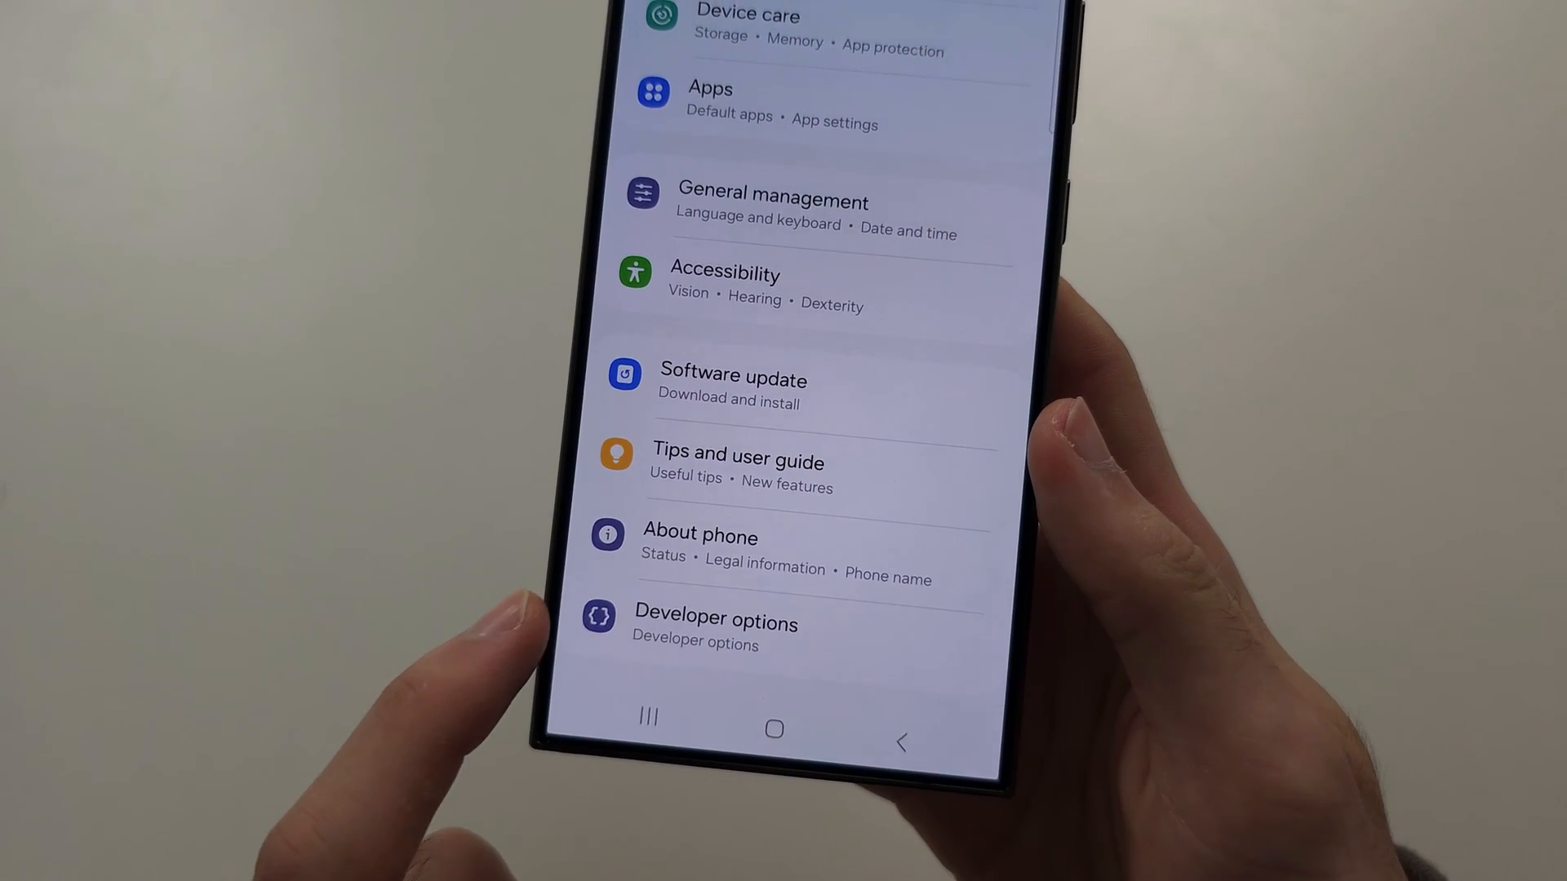
left_click(749, 633)
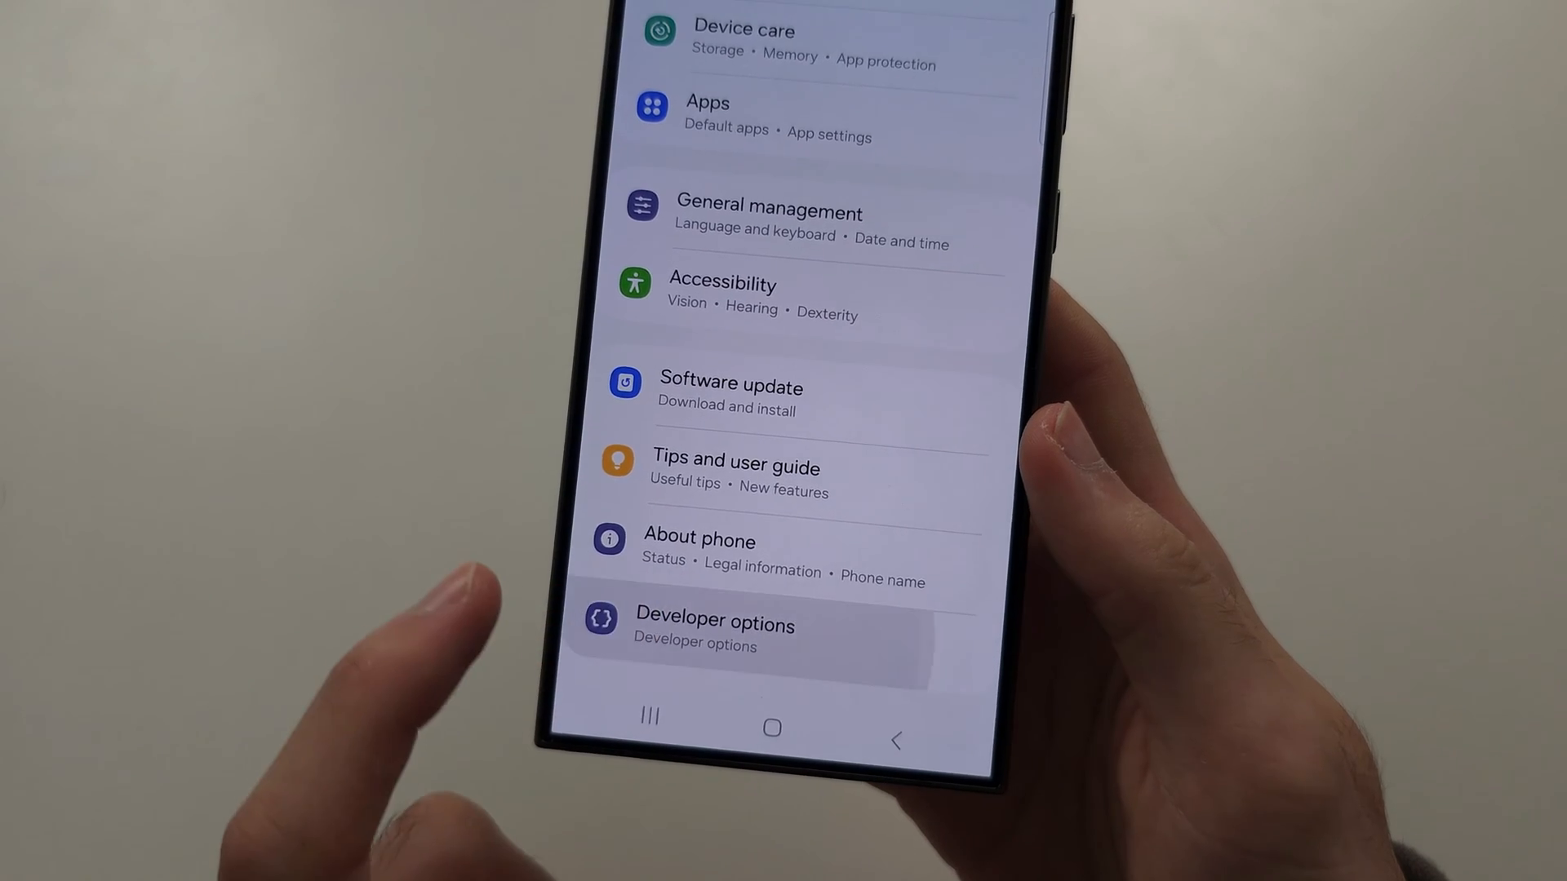
left_click(715, 630)
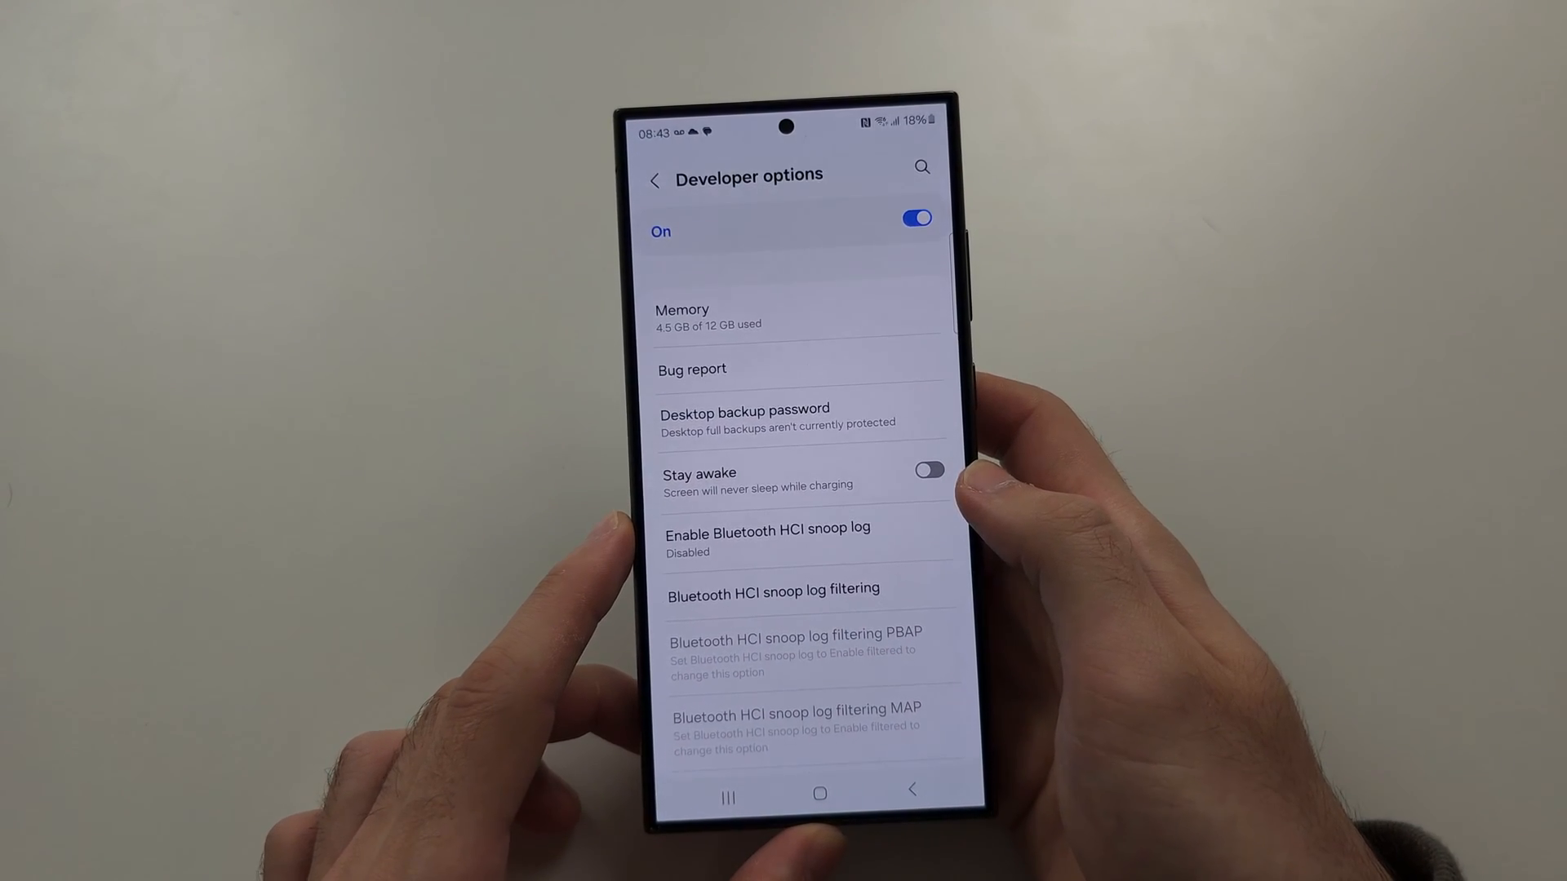
Browse down through the Developer options list of settings.
scroll("down", 3)
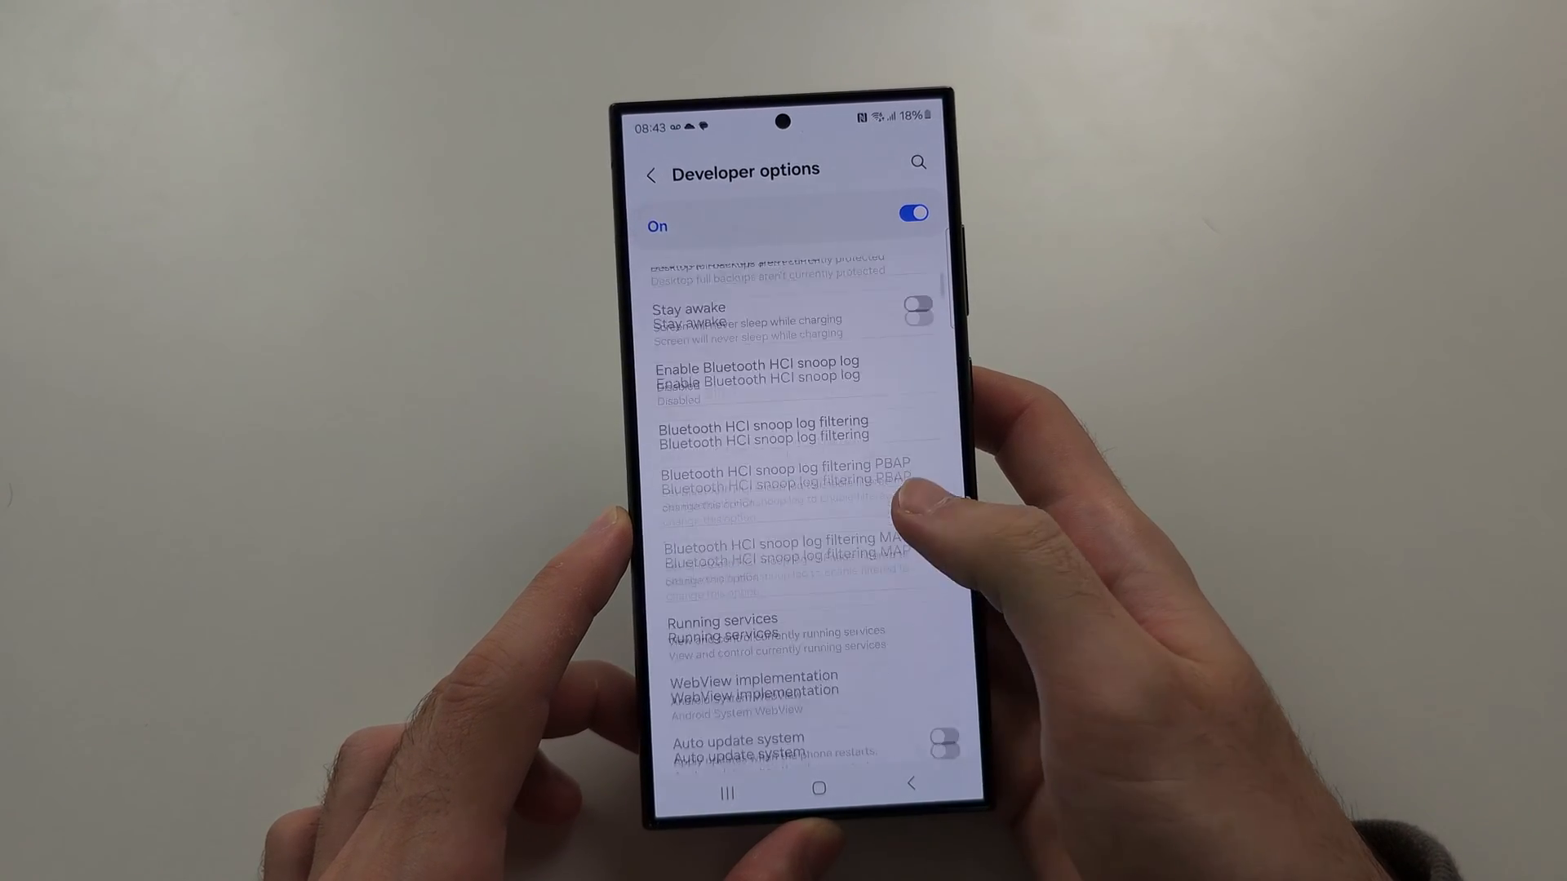
scroll("down", 3)
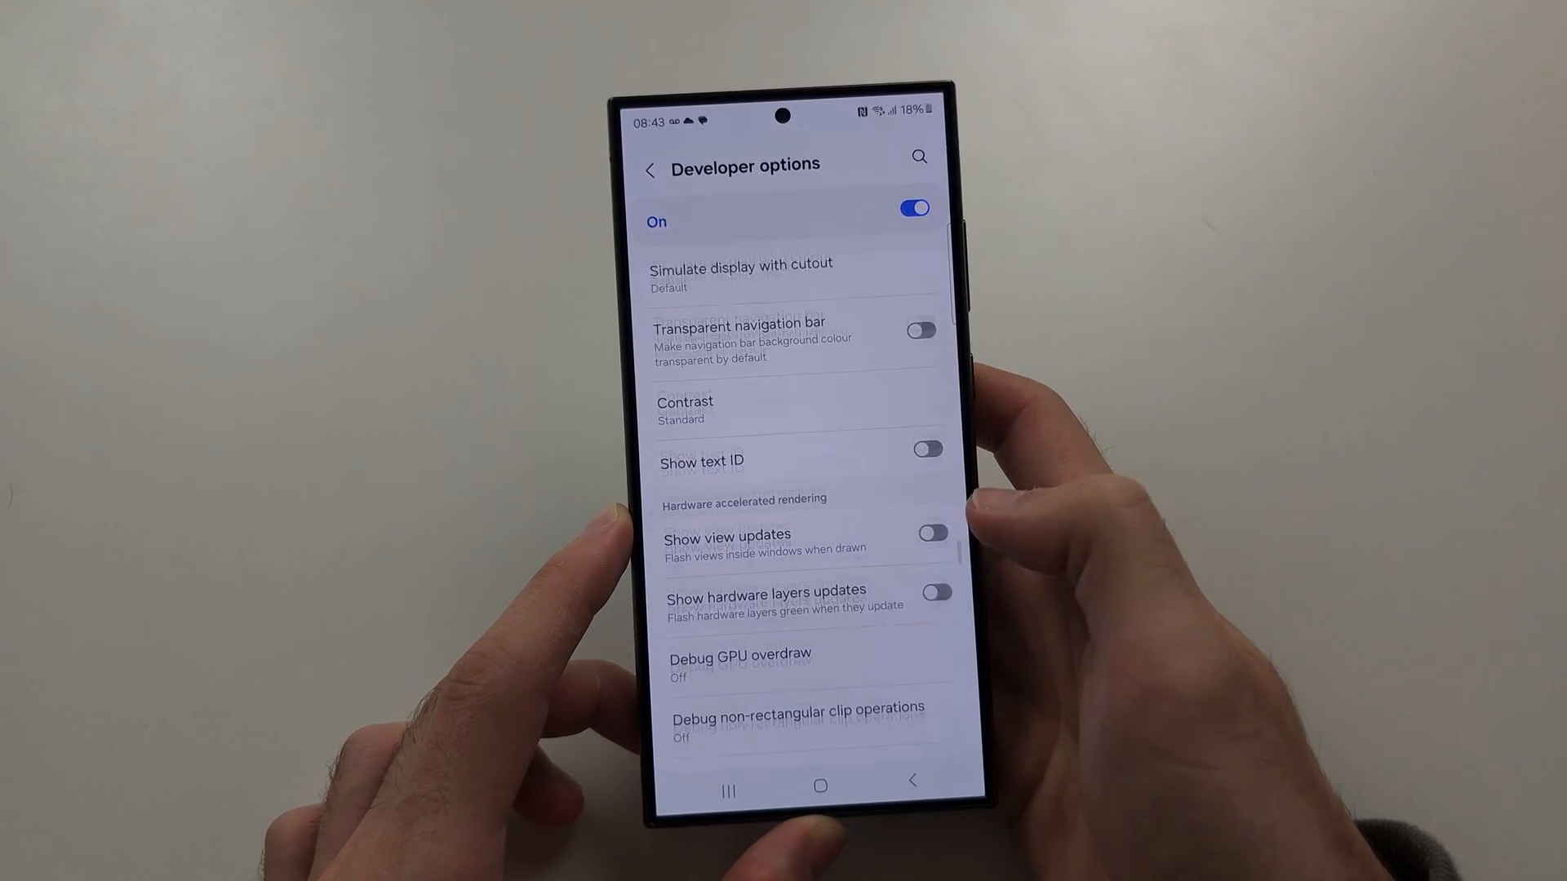
scroll("down", 3)
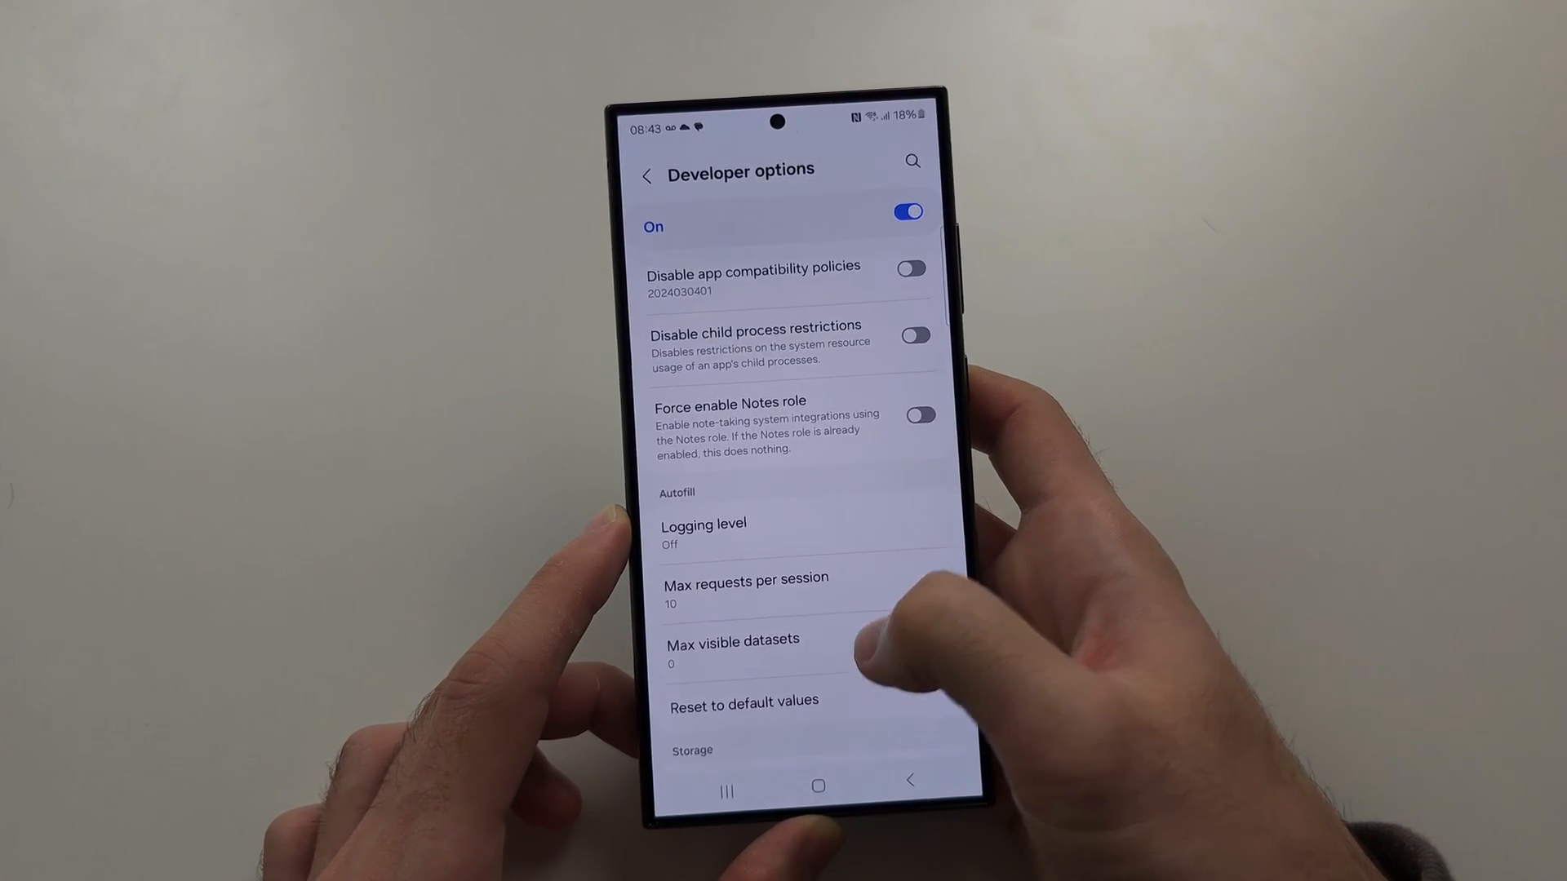
Search settings for 'disab' and switch Disable HW overlays on.
left_click(911, 161)
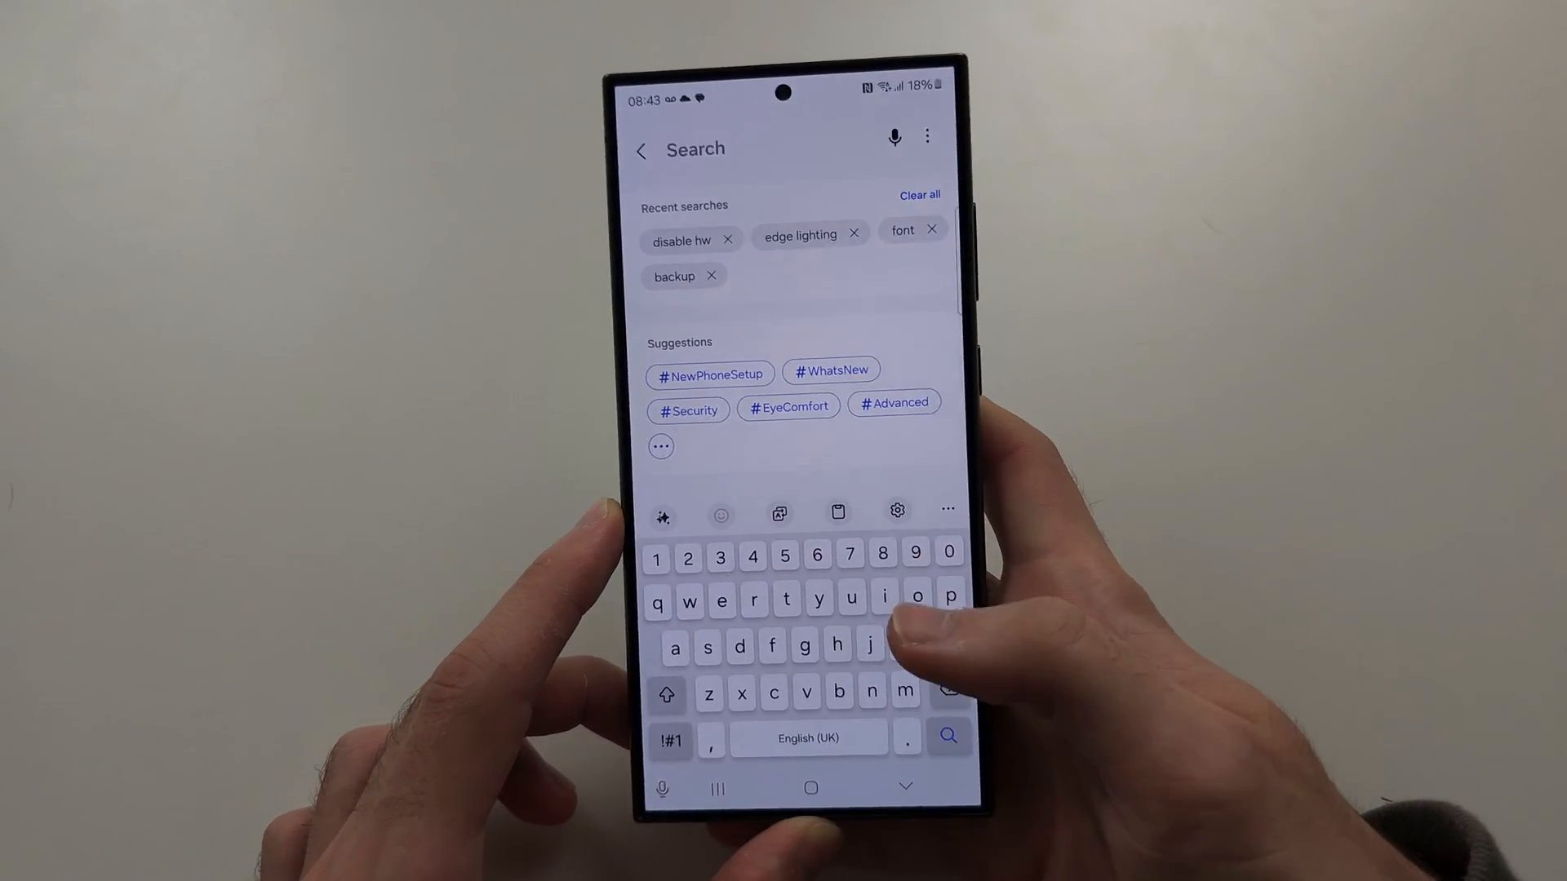
type("disab")
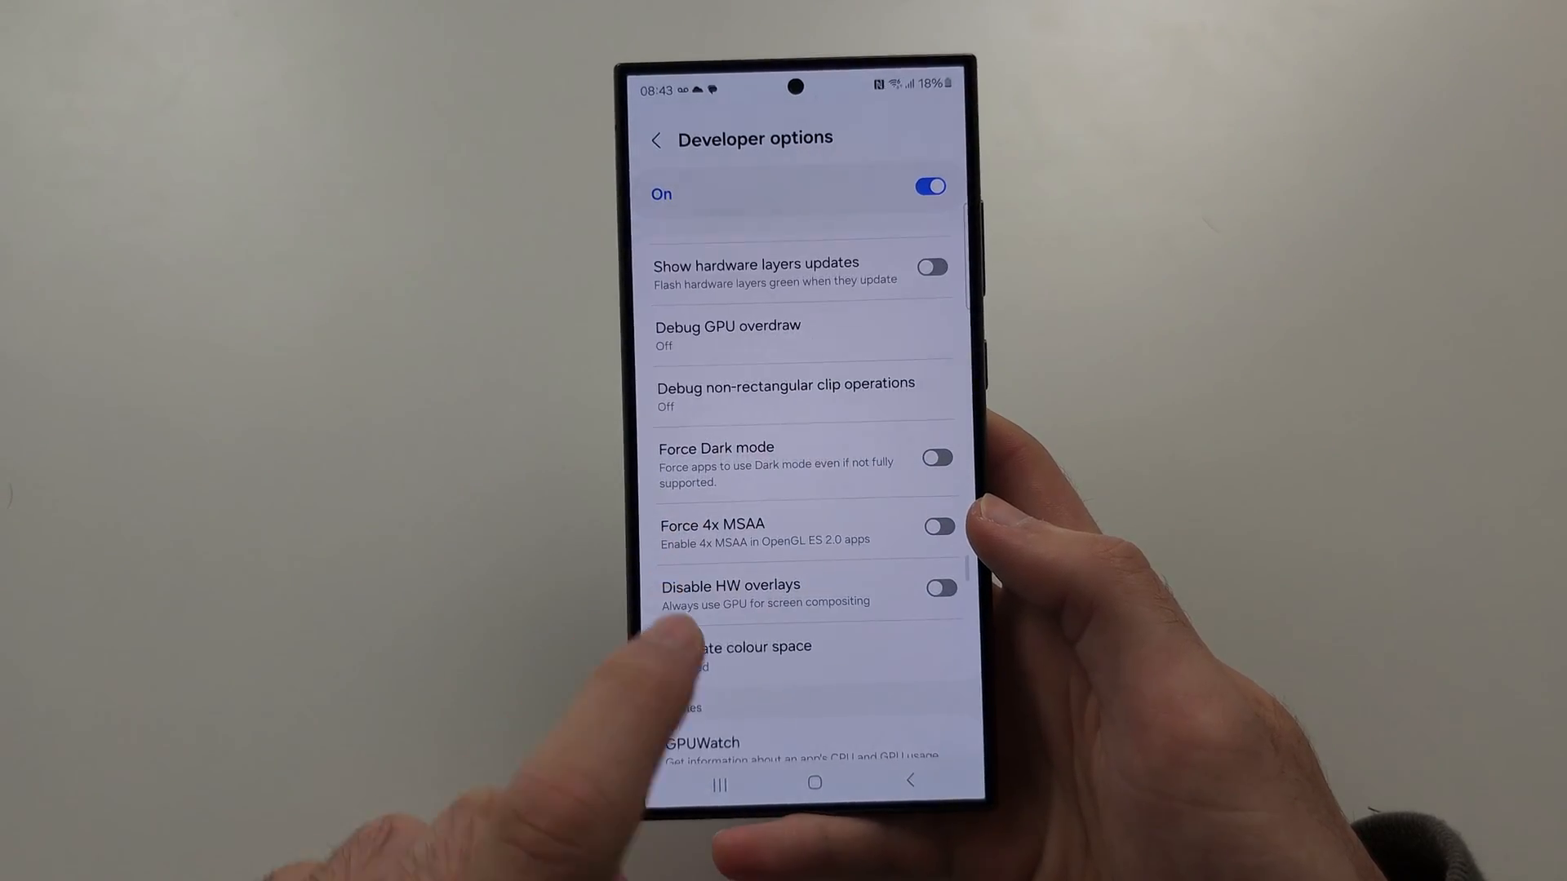
left_click(940, 586)
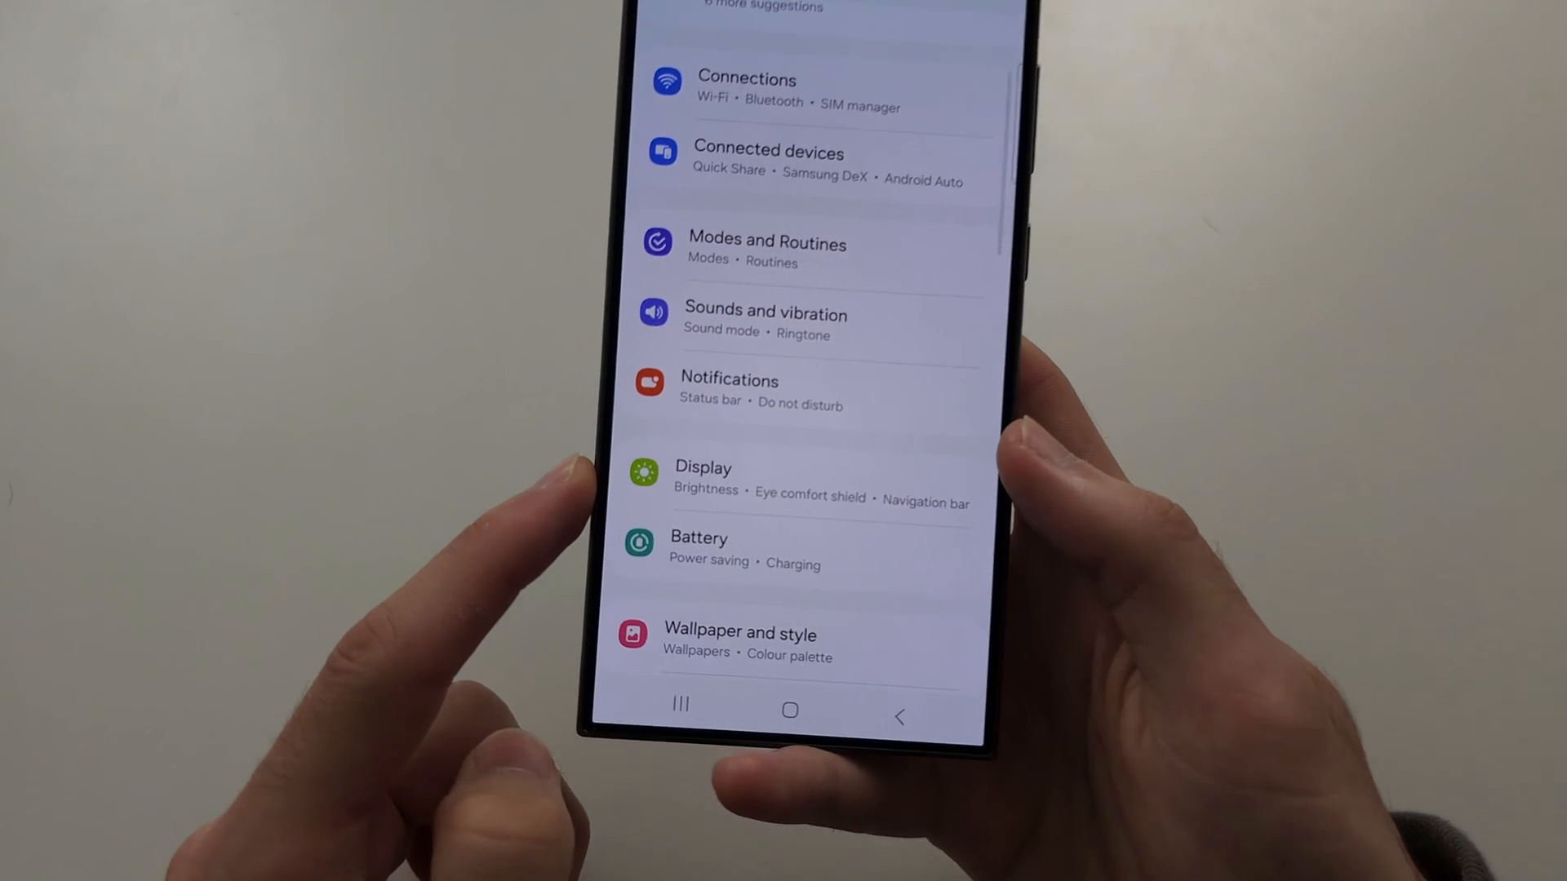
Set Display motion smoothness from Adaptive to Standard and apply it.
left_click(704, 478)
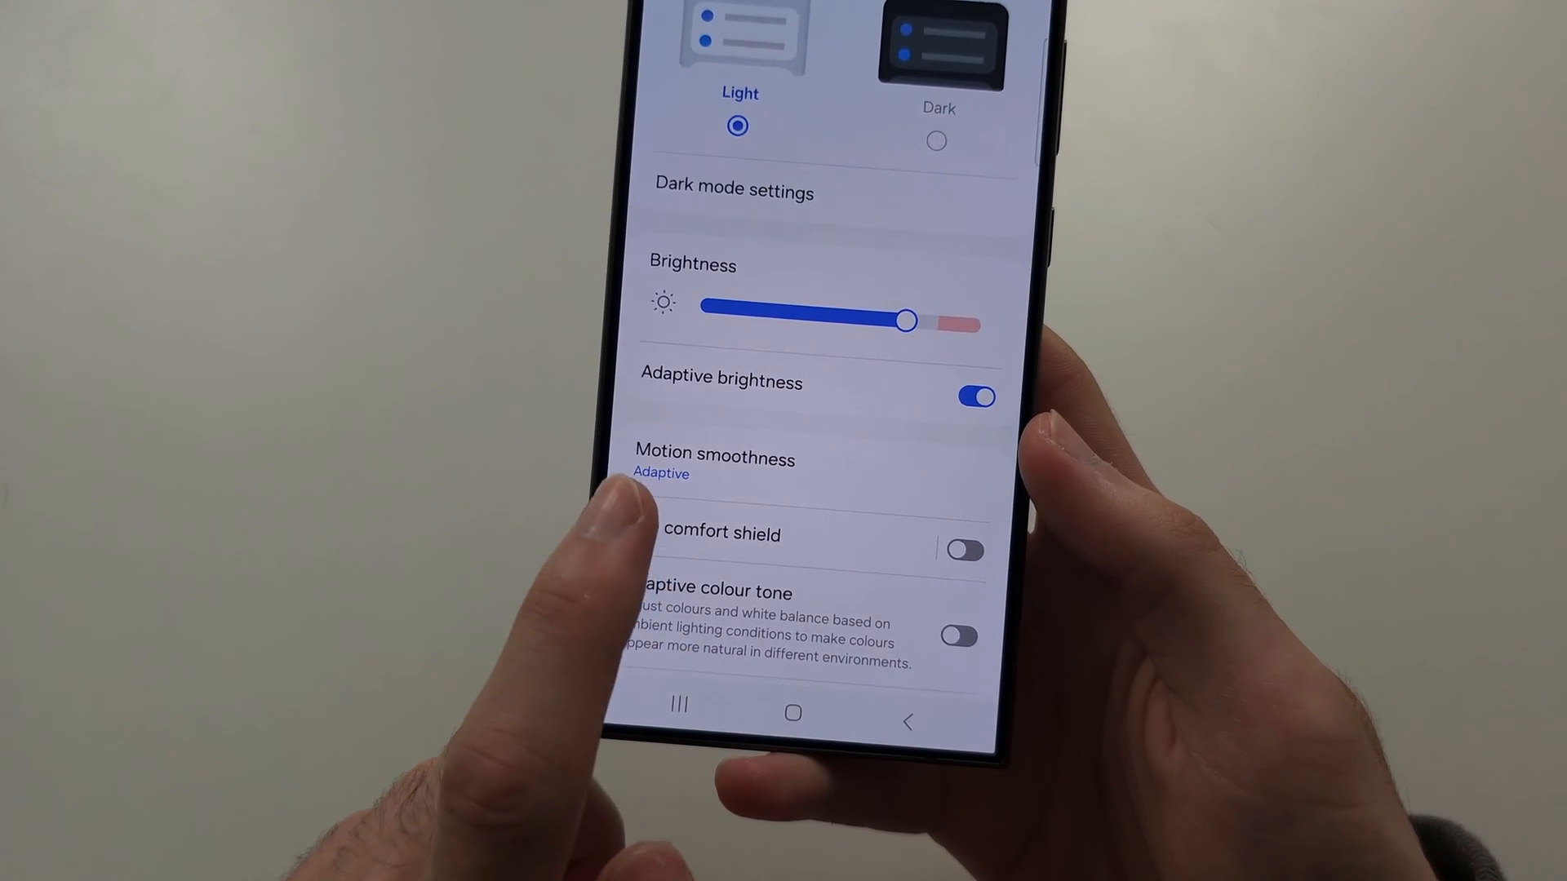
left_click(714, 465)
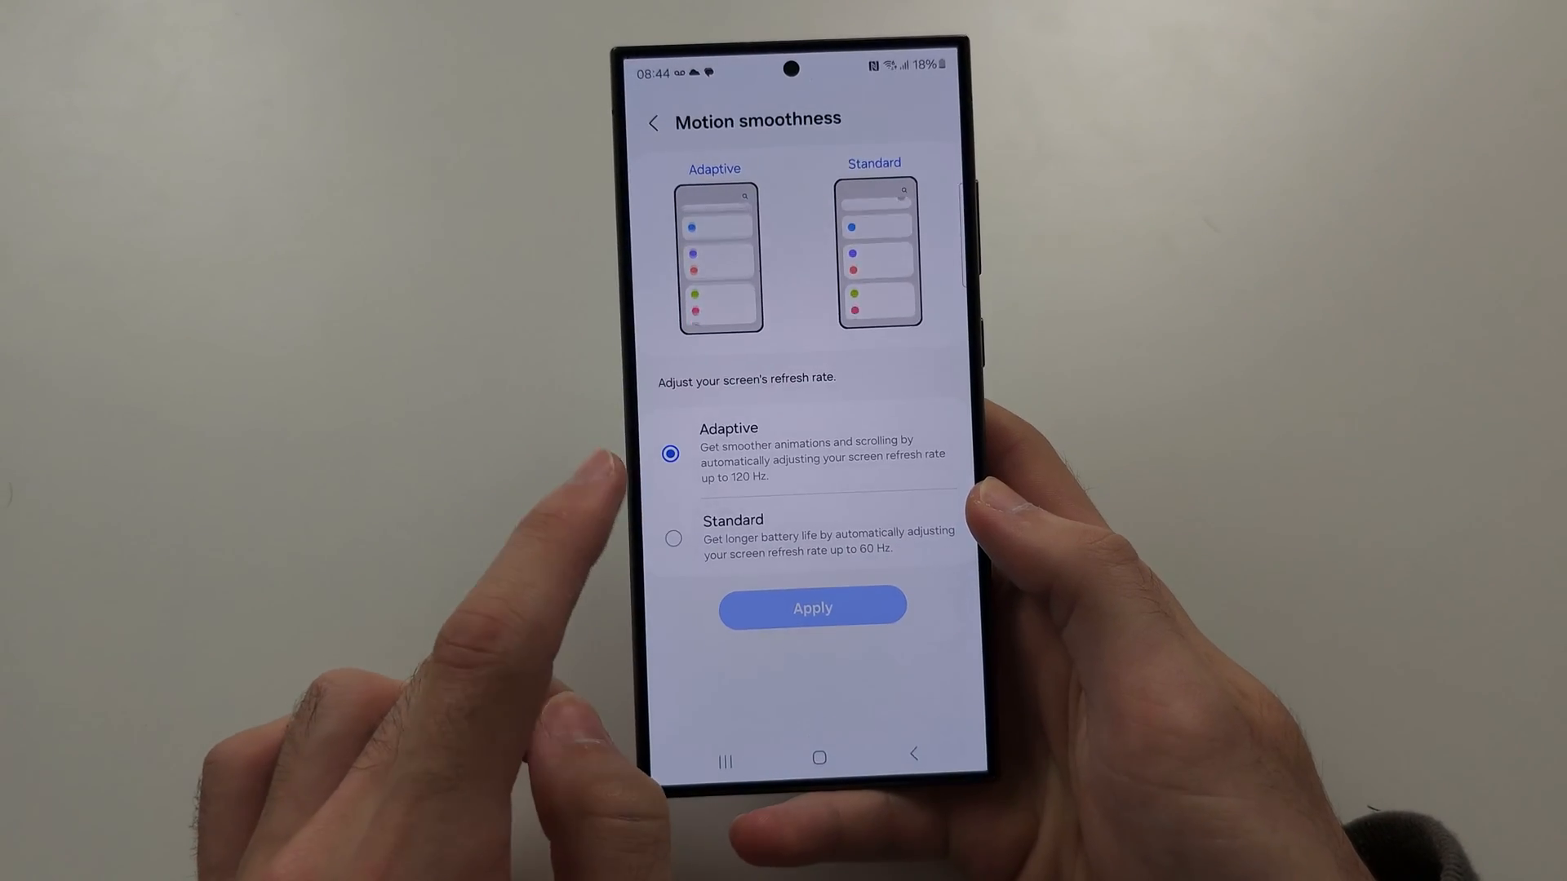
left_click(674, 539)
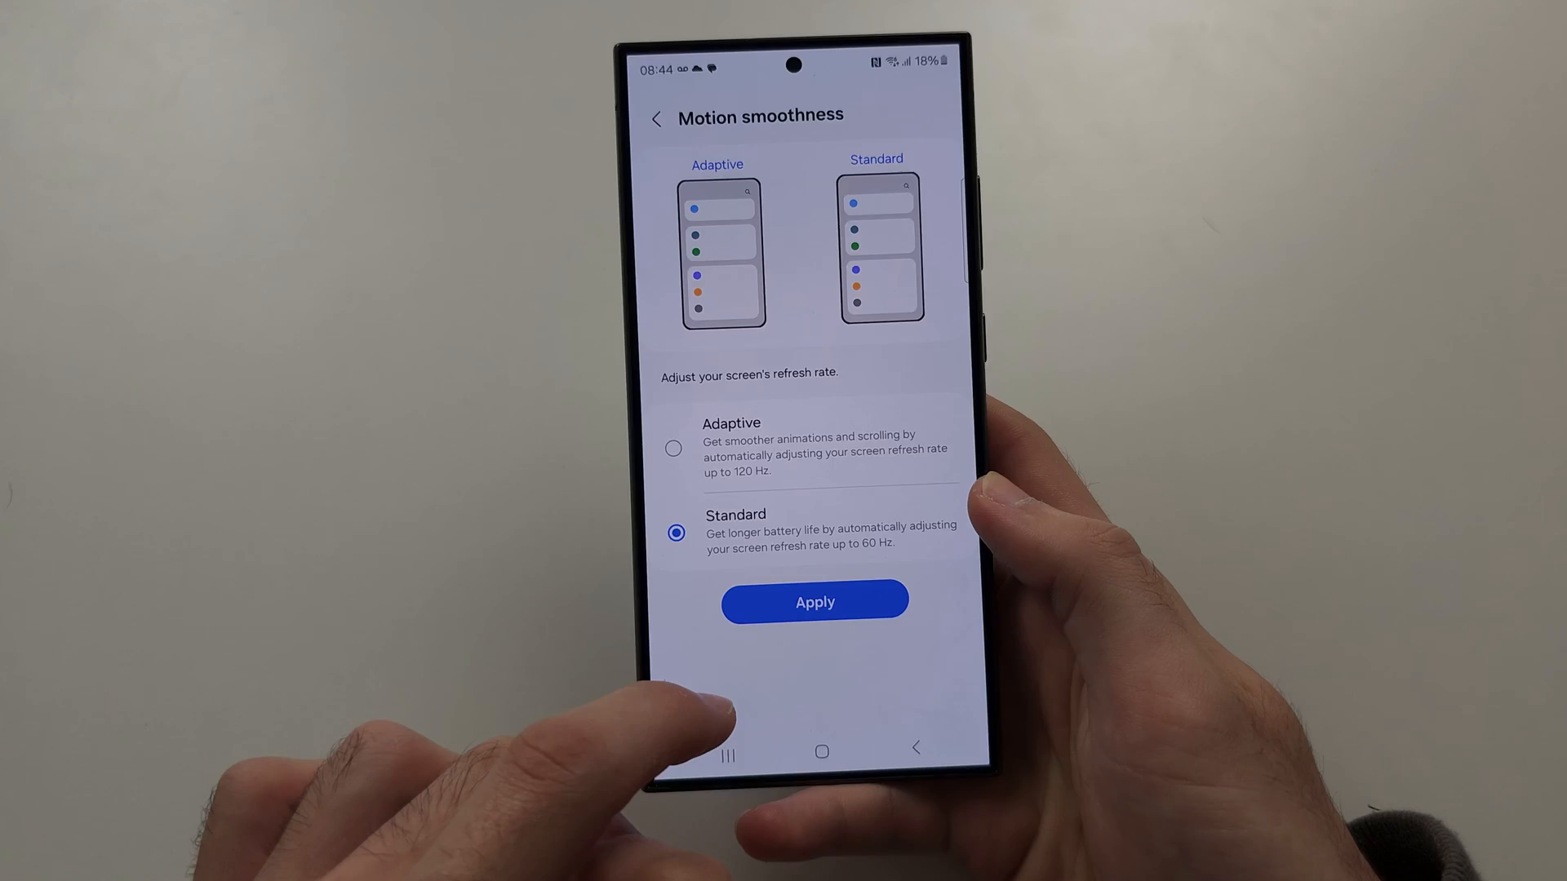
left_click(656, 118)
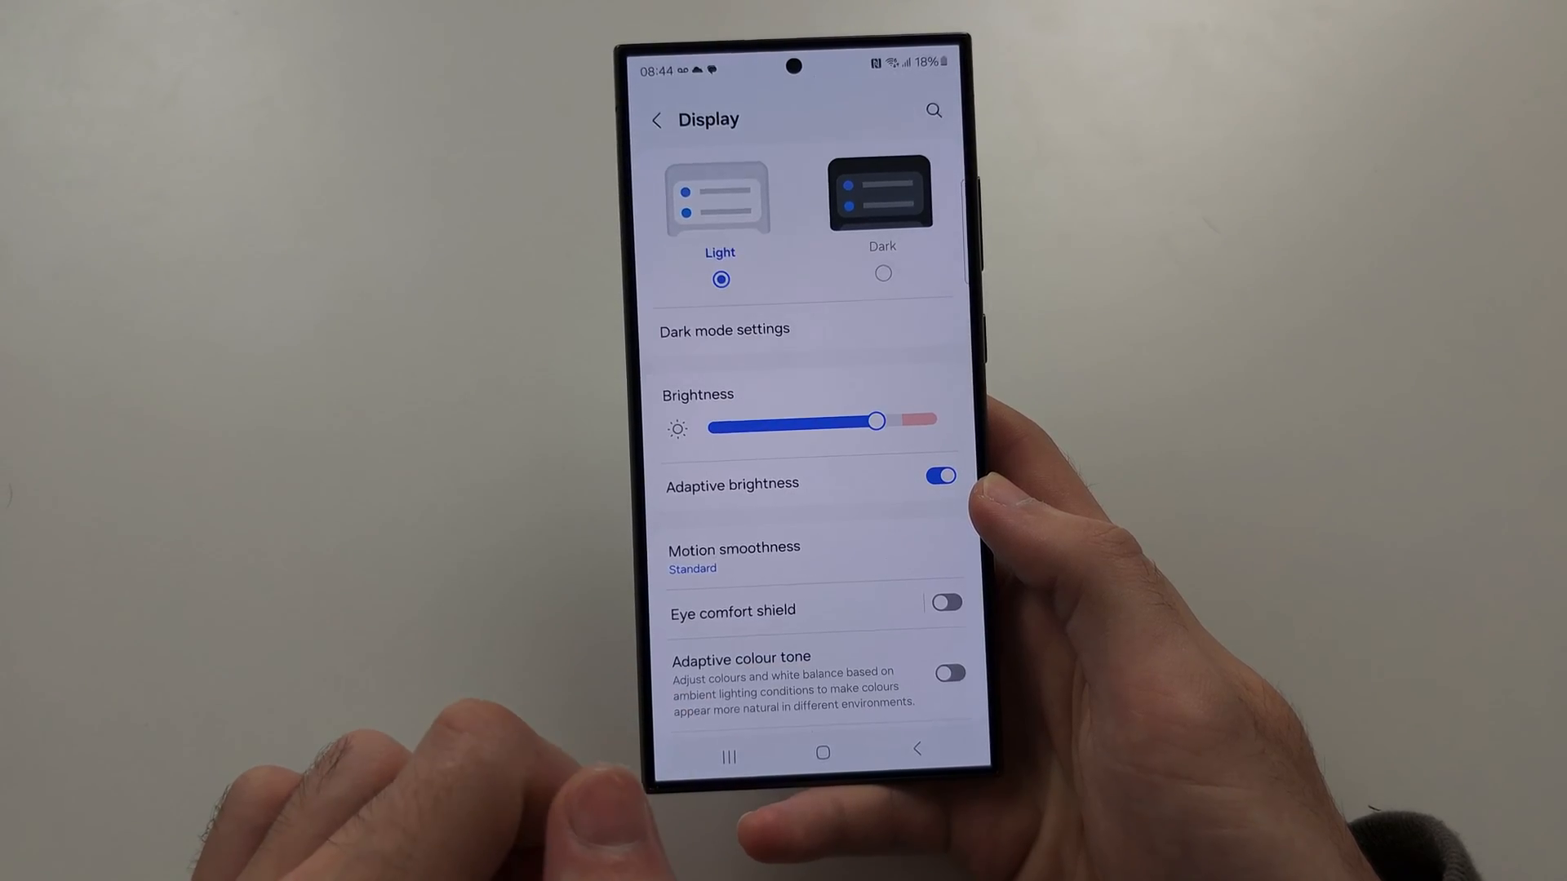